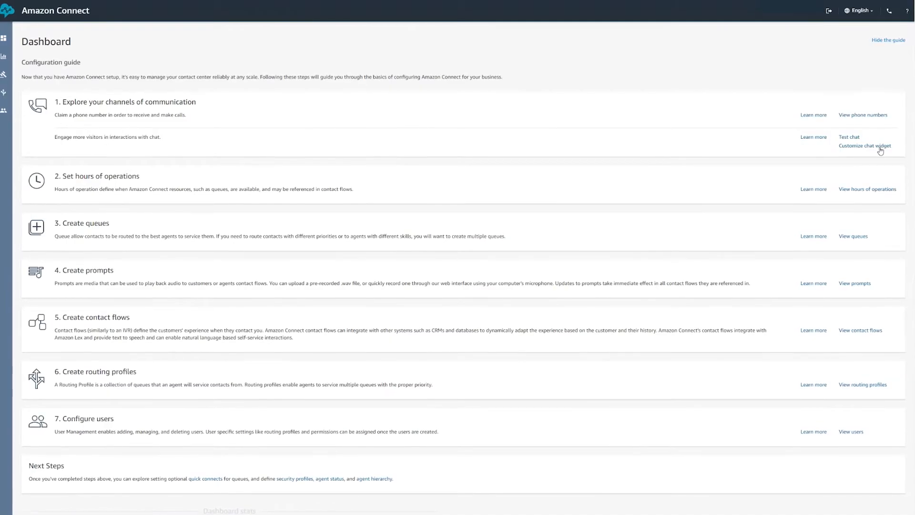
- Customize the chat widget and choose A Chat and Voice Flow as the test contact flow
{"action": "left_click", "coordinate": [865, 146]}
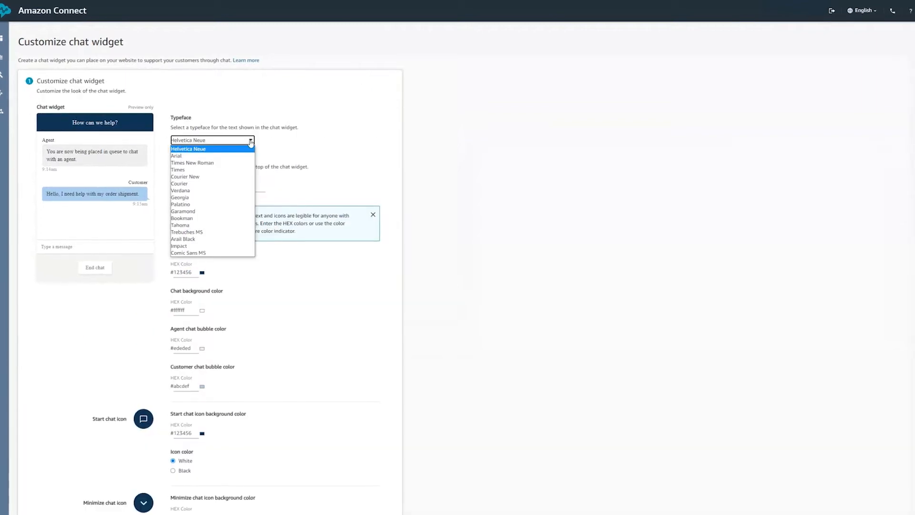
{"action": "scroll", "scroll_direction": "down", "scroll_amount": 3}
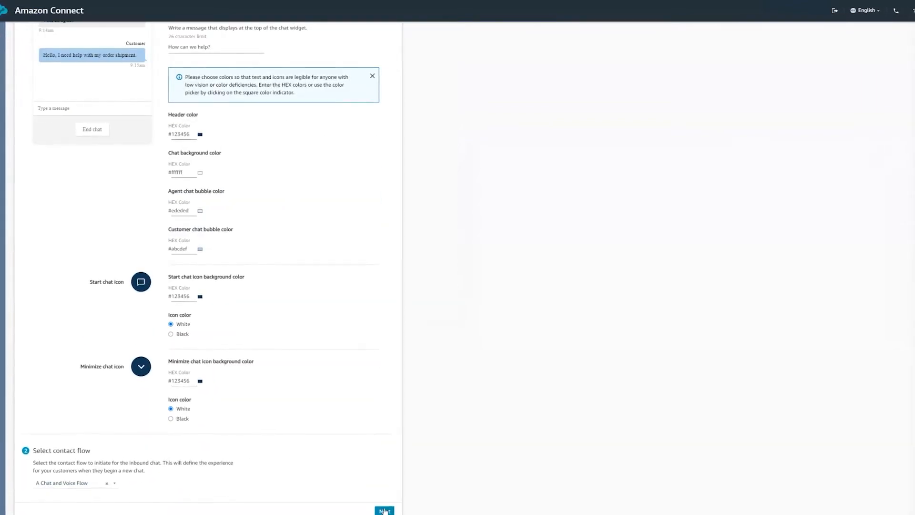
{"action": "left_click", "coordinate": [384, 511]}
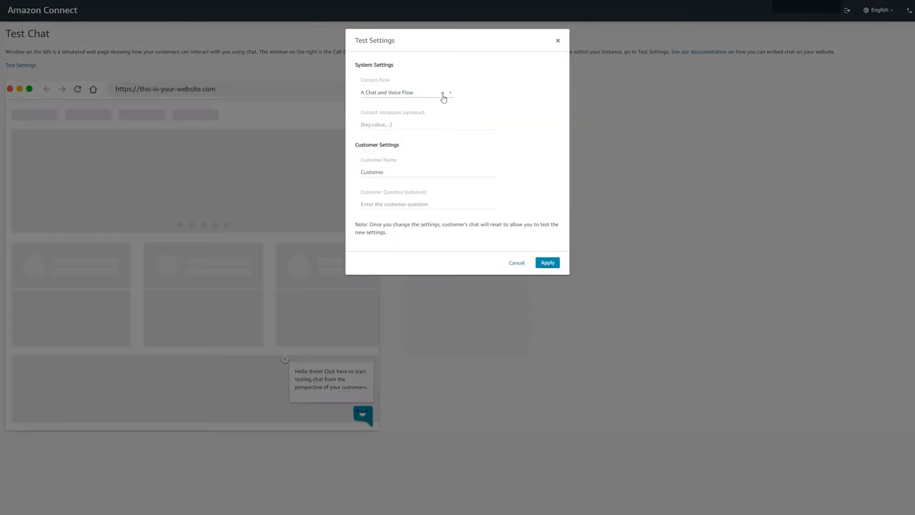
{"action": "left_click", "coordinate": [547, 263]}
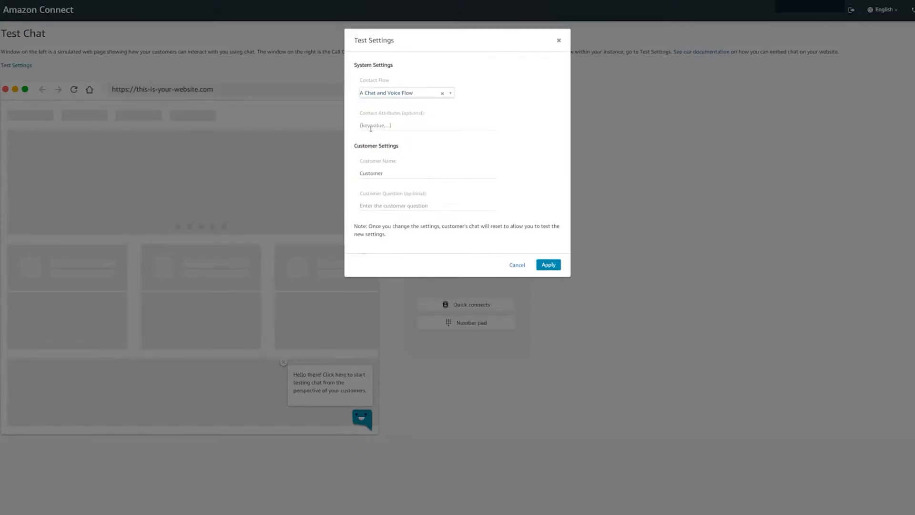
{"action": "left_click", "coordinate": [548, 264]}
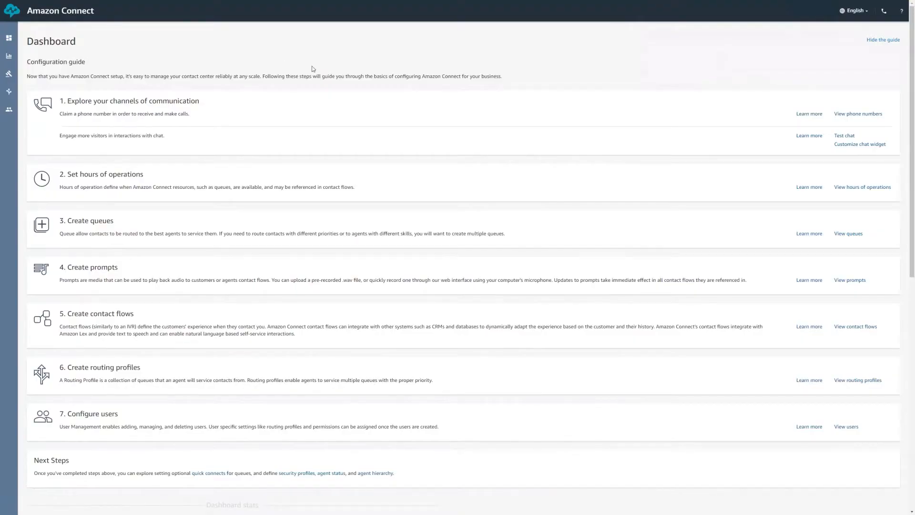
{"action": "mouse_move", "coordinate": [727, 86]}
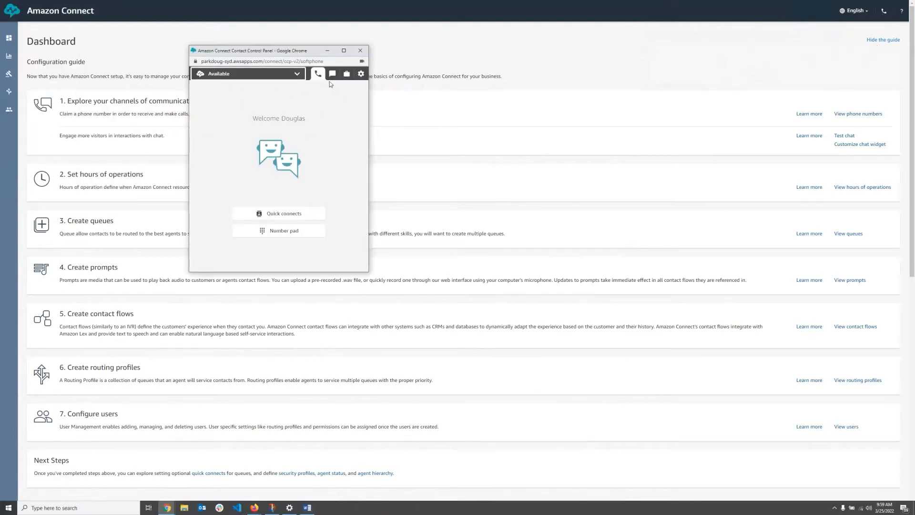
- In the Contact Control Panel, check Tasks for open tasks, then return to the phone view
{"action": "left_click", "coordinate": [346, 73]}
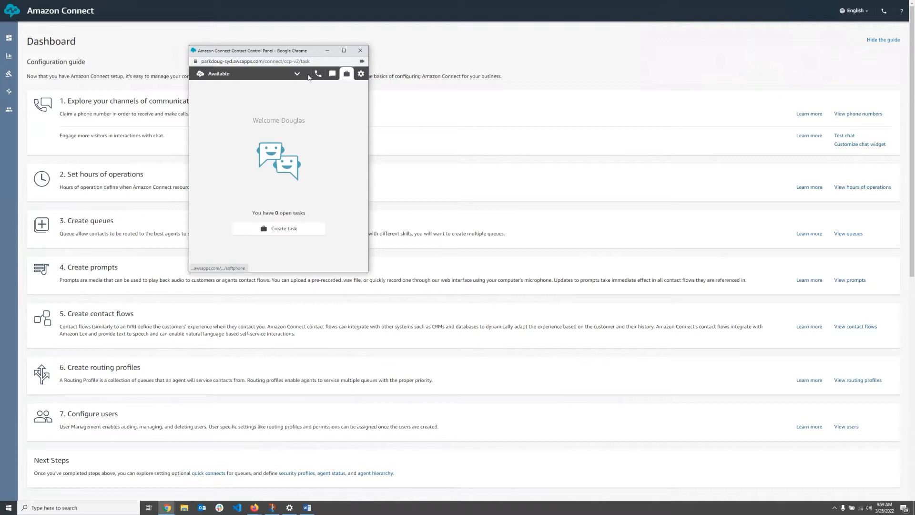
{"action": "left_click", "coordinate": [317, 74]}
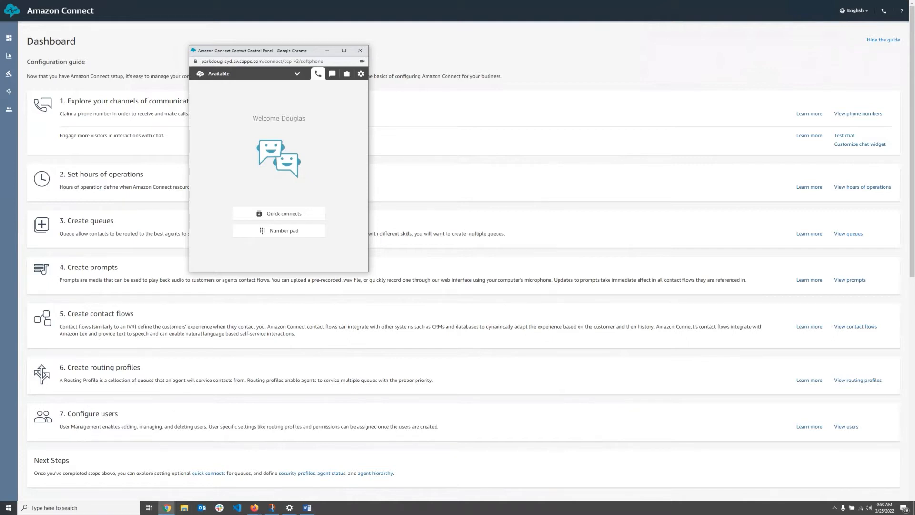
- Open the A Chat and Voice Flow contact flow from Routing's Contact flows list
{"action": "left_click", "coordinate": [9, 91]}
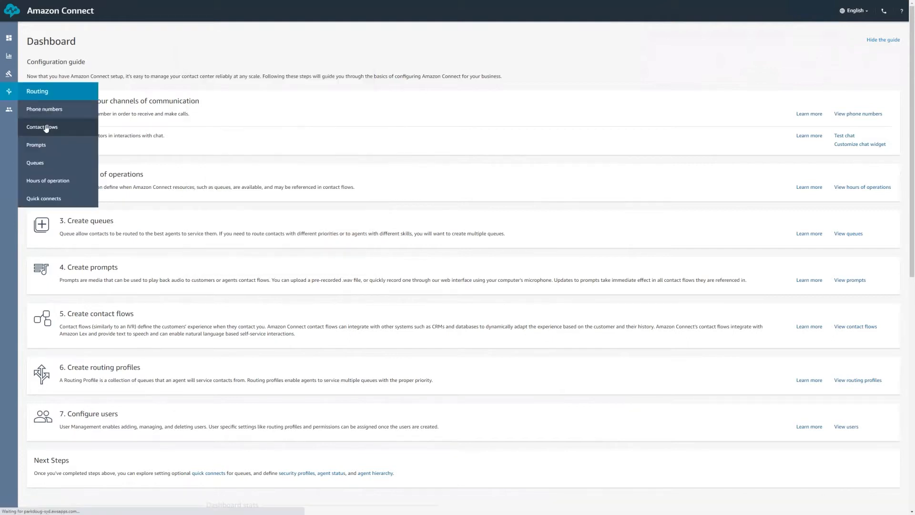
{"action": "left_click", "coordinate": [41, 127]}
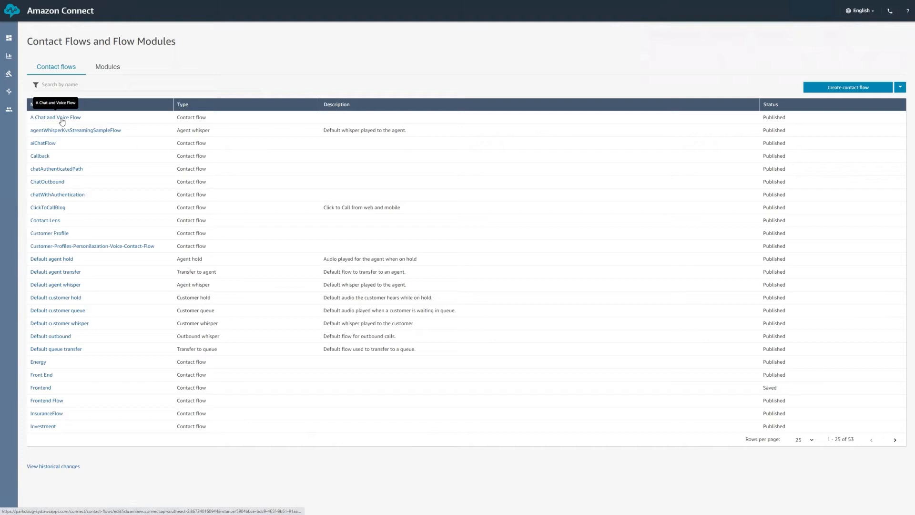
{"action": "left_click", "coordinate": [55, 117]}
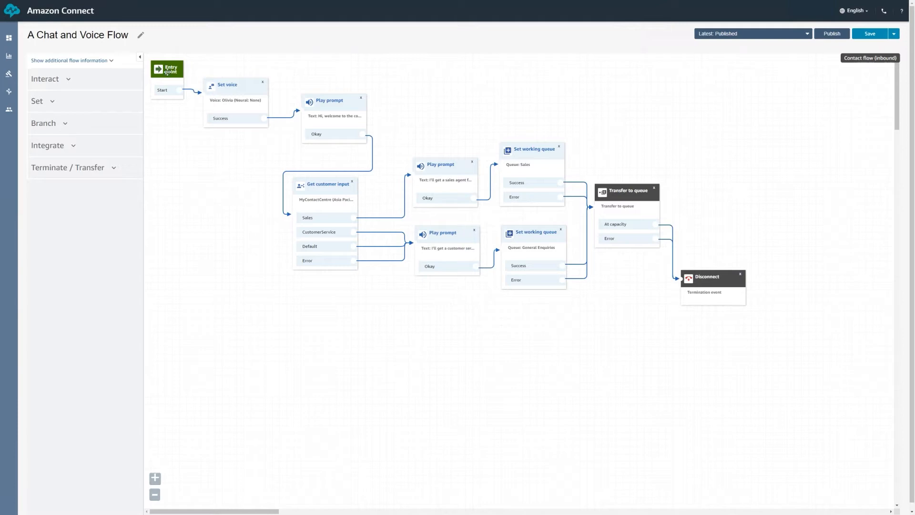
{"action": "mouse_move", "coordinate": [372, 201]}
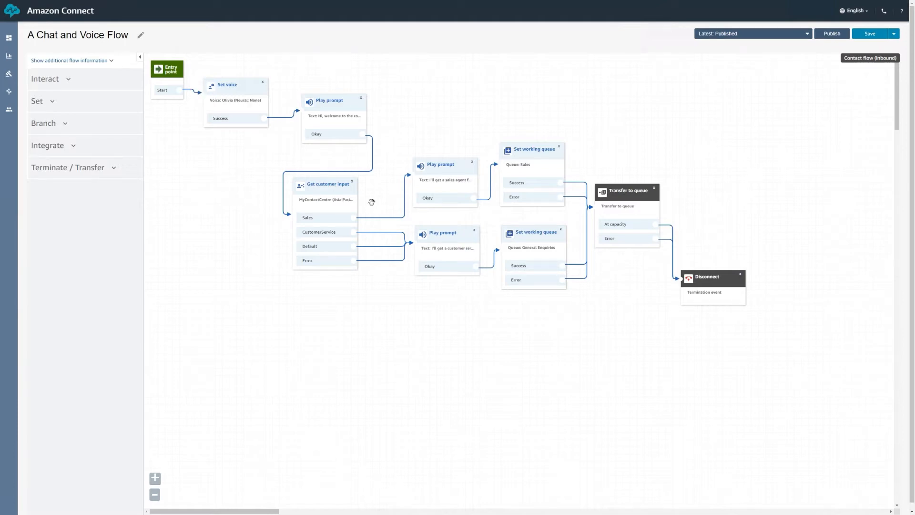
{"action": "mouse_move", "coordinate": [447, 158]}
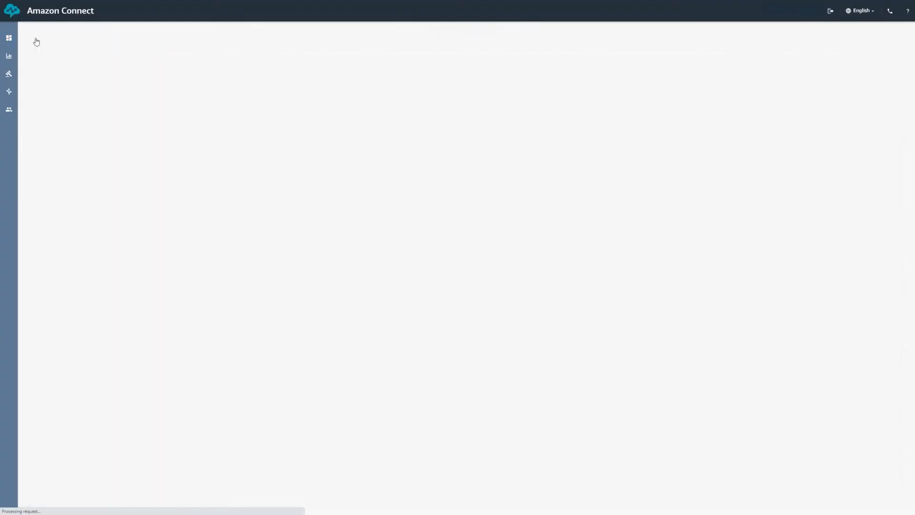
- Start a test chat from the Dashboard with A Chat and Voice Flow applied in Test Settings
{"action": "left_click", "coordinate": [8, 39]}
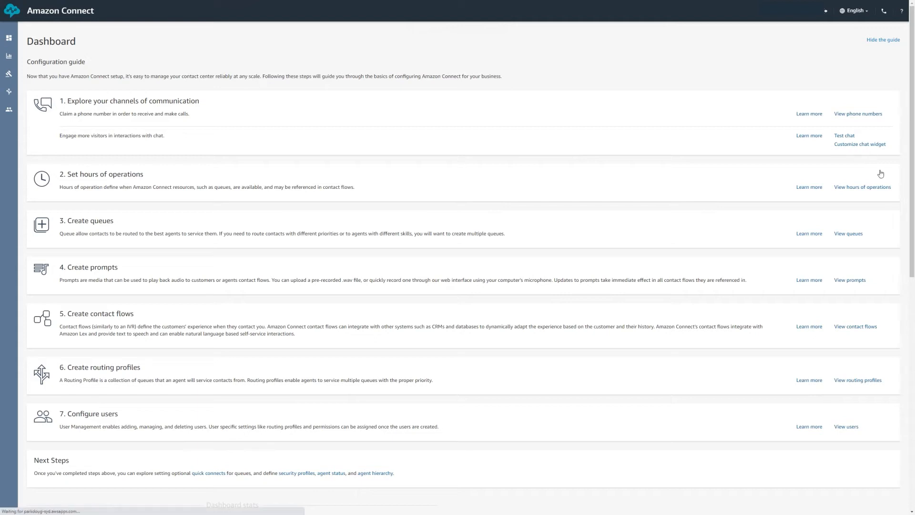
{"action": "left_click", "coordinate": [845, 135]}
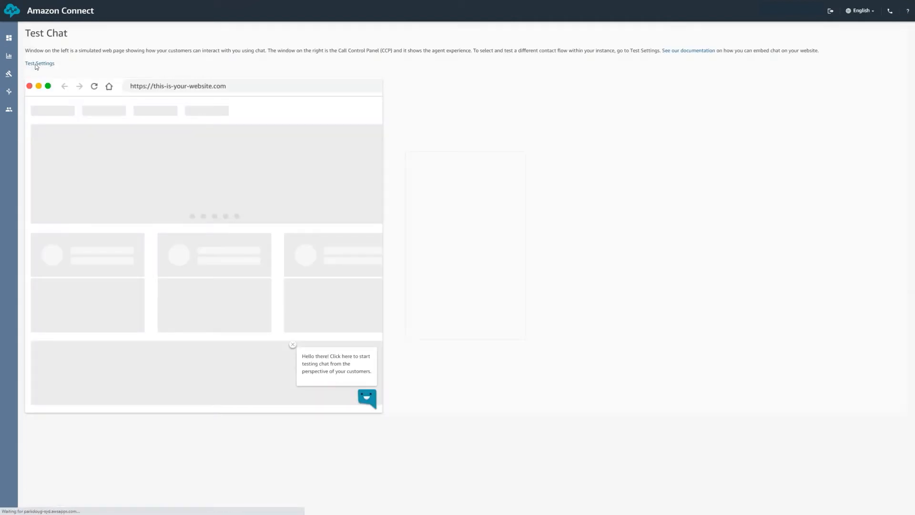
{"action": "left_click", "coordinate": [39, 63]}
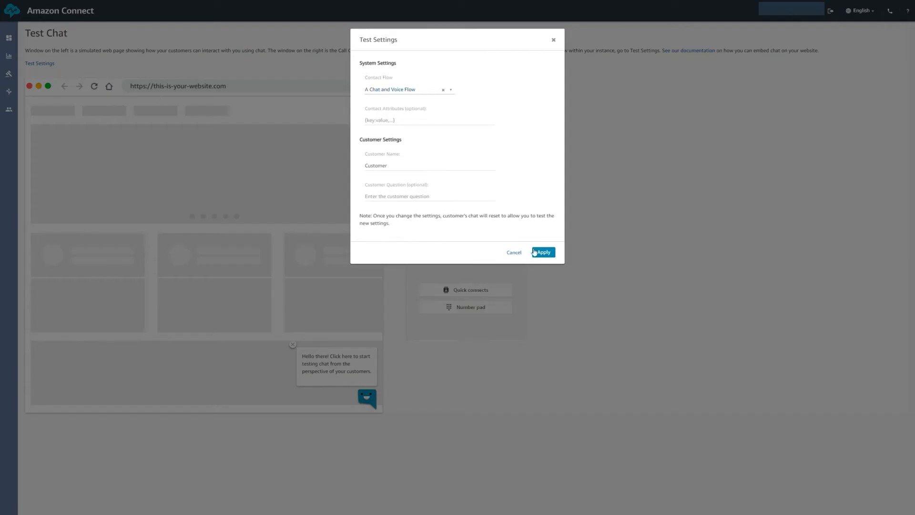
{"action": "left_click", "coordinate": [542, 252]}
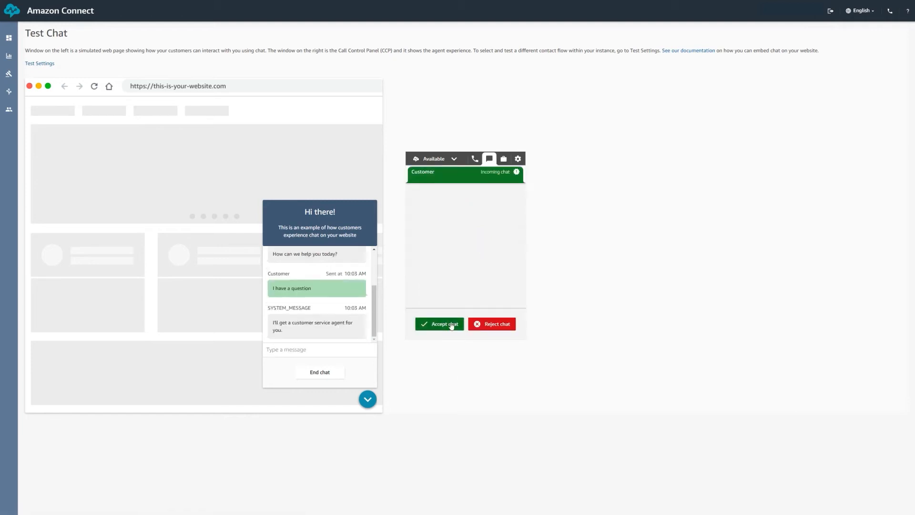
- Accept the incoming chat, reply 'Certainly, what is the question?', and return to Test Chat
{"action": "left_click", "coordinate": [439, 325]}
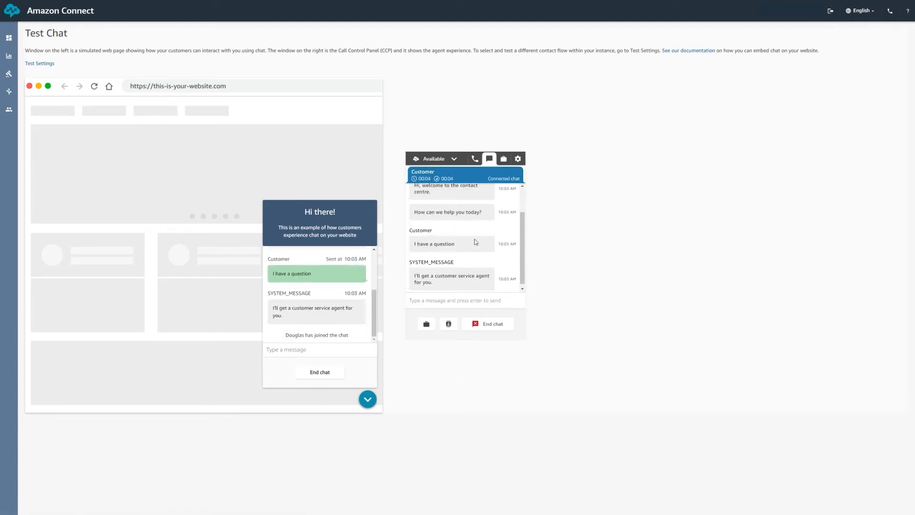
{"action": "type", "text": "Certain"}
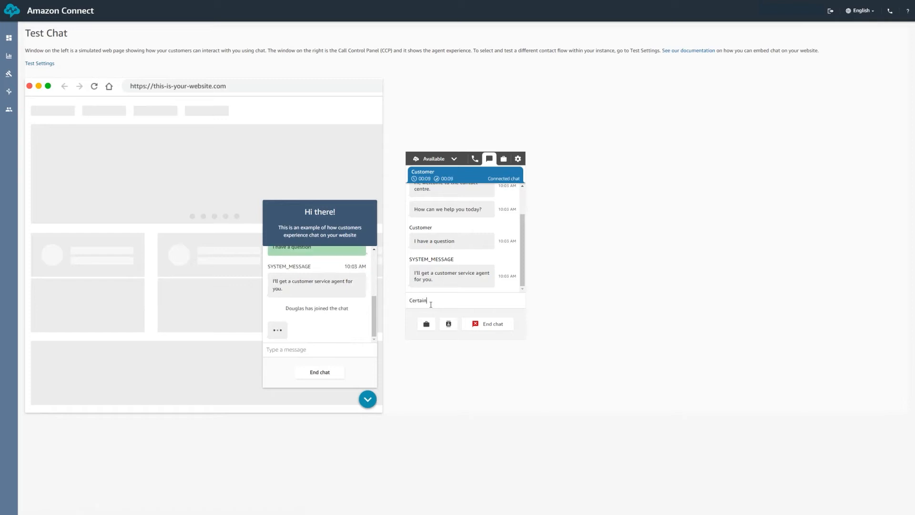
{"action": "type", "text": "ly, what is the question?"}
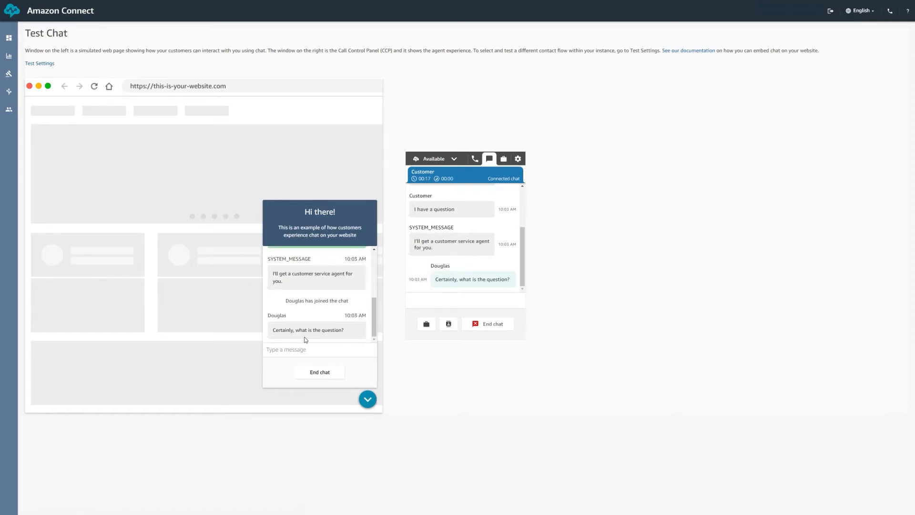
{"action": "left_click", "coordinate": [558, 6]}
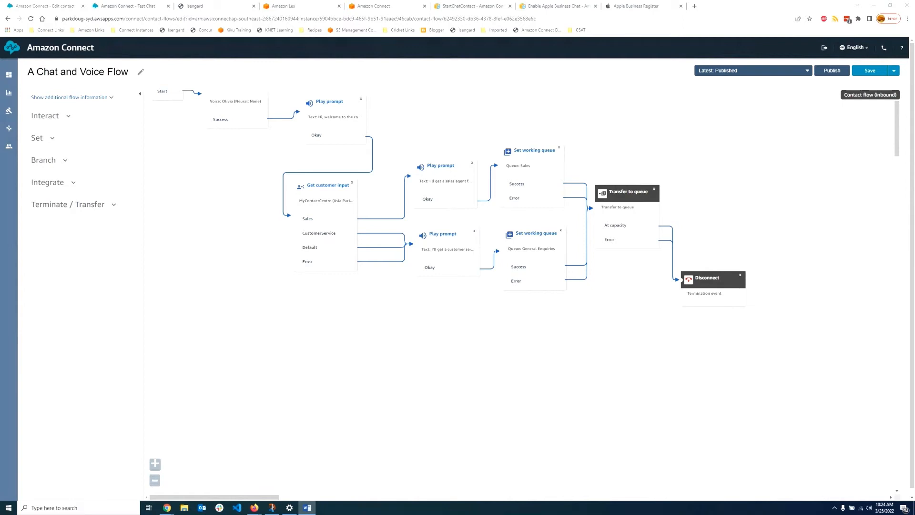
{"action": "left_click", "coordinate": [128, 6]}
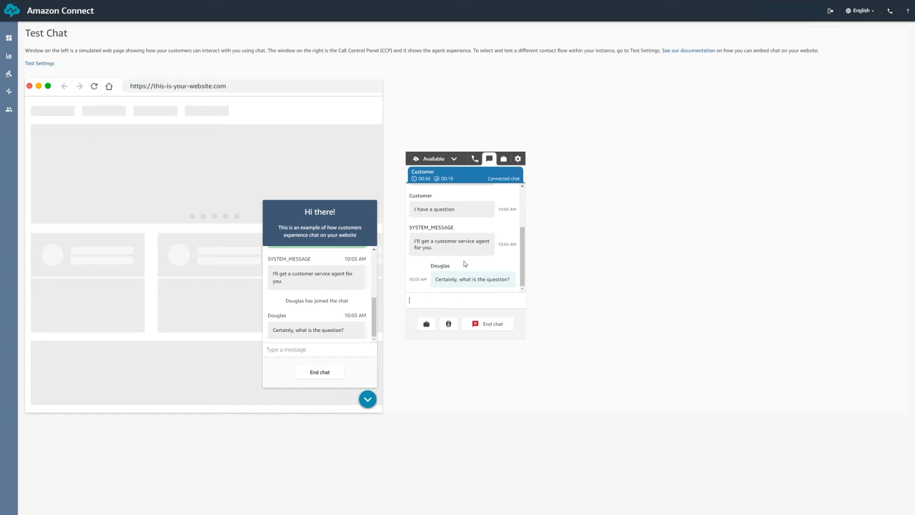
{"action": "mouse_move", "coordinate": [9, 37]}
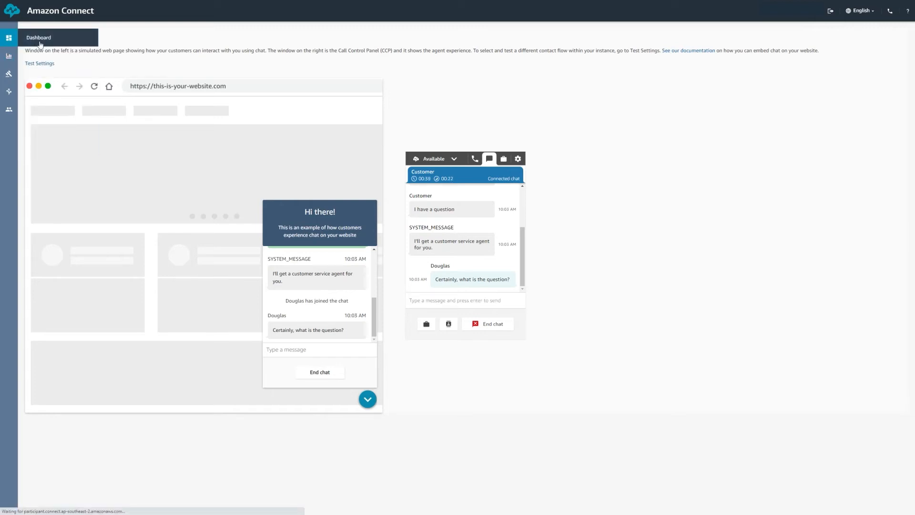
{"action": "left_click", "coordinate": [38, 37]}
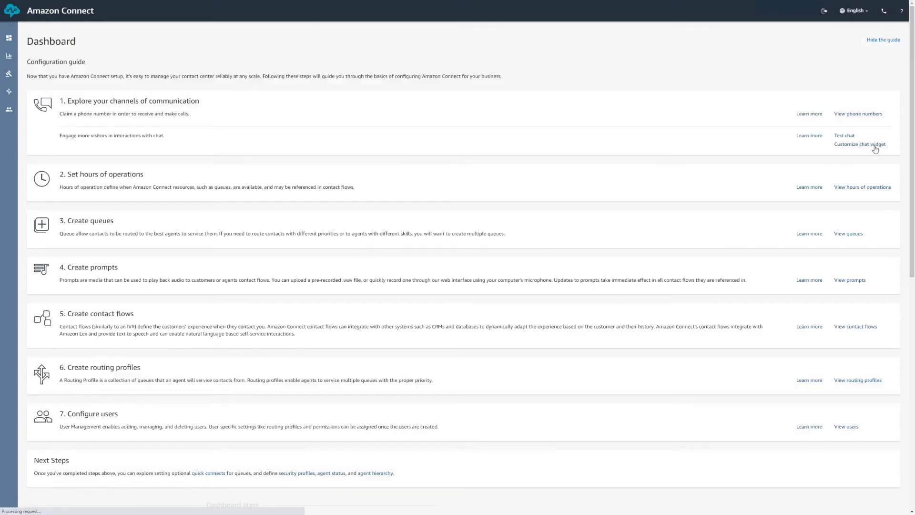
{"action": "left_click", "coordinate": [861, 144]}
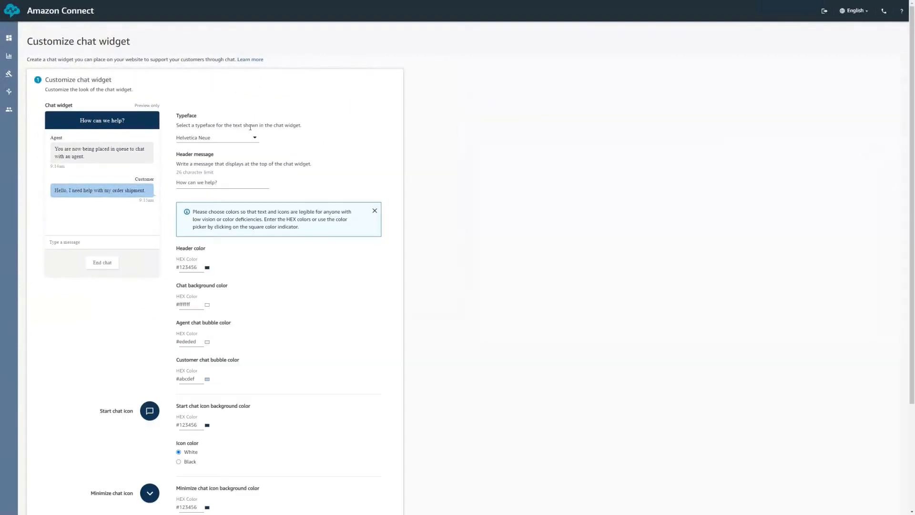
{"action": "left_click", "coordinate": [216, 137]}
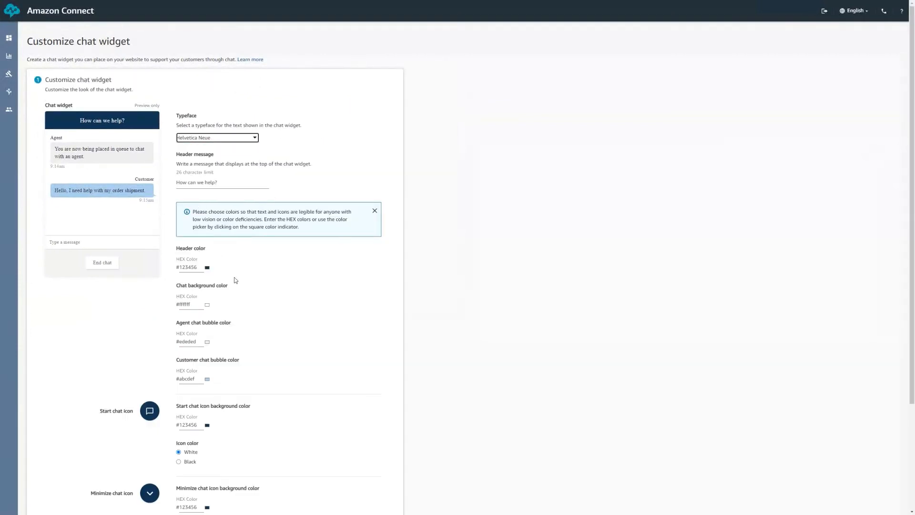
{"action": "scroll", "scroll_direction": "down", "scroll_amount": 3}
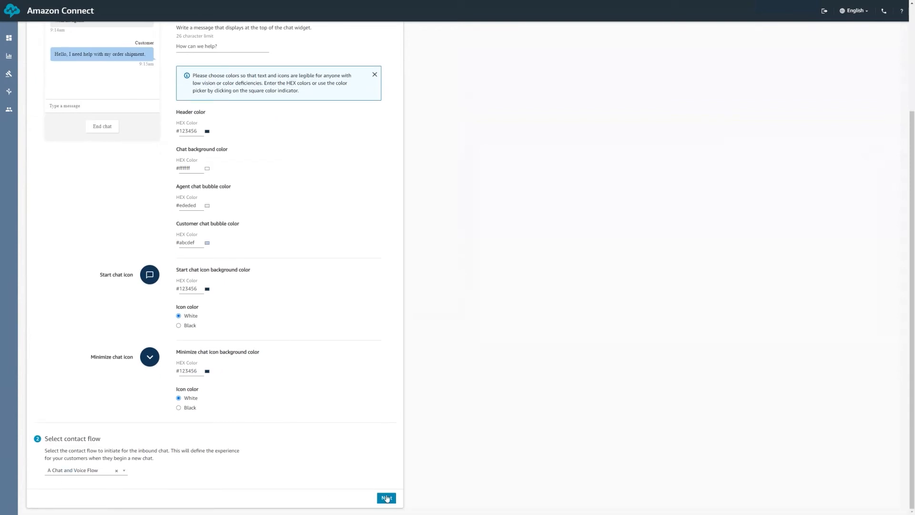
{"action": "left_click", "coordinate": [387, 498]}
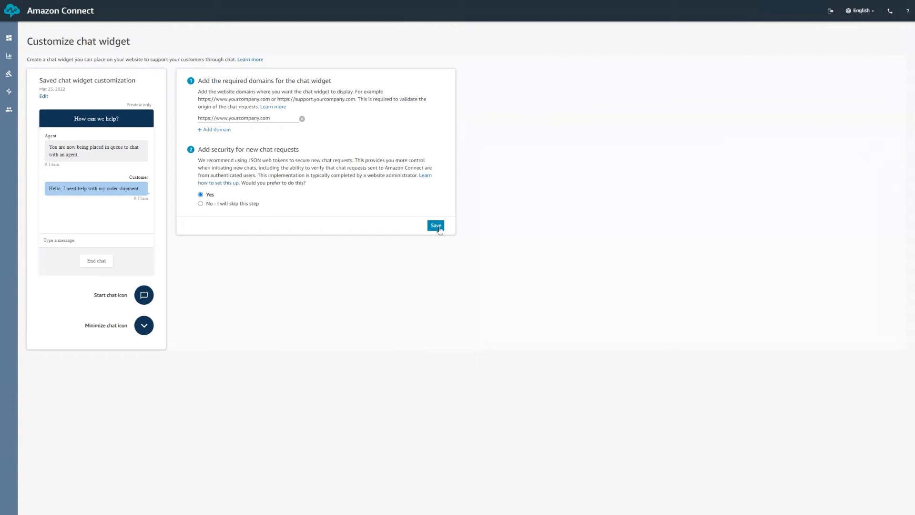
{"action": "left_click", "coordinate": [436, 226]}
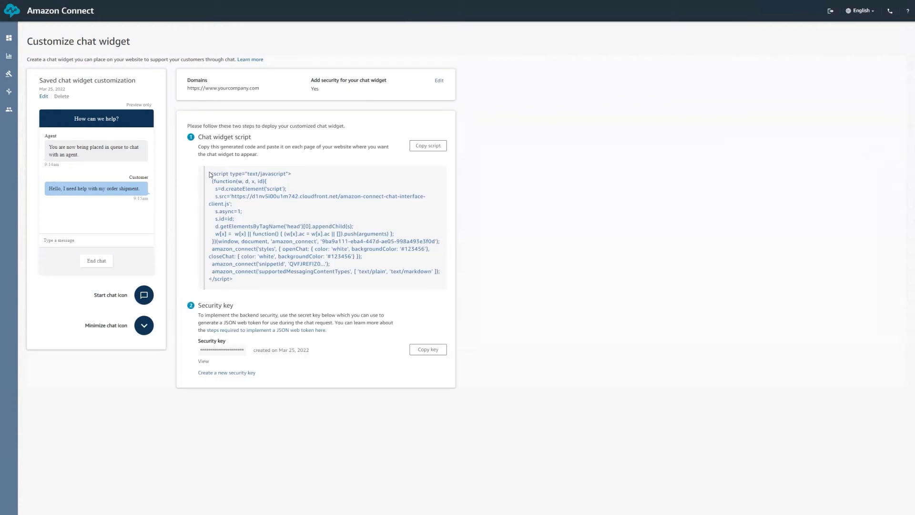
{"action": "mouse_move", "coordinate": [506, 214]}
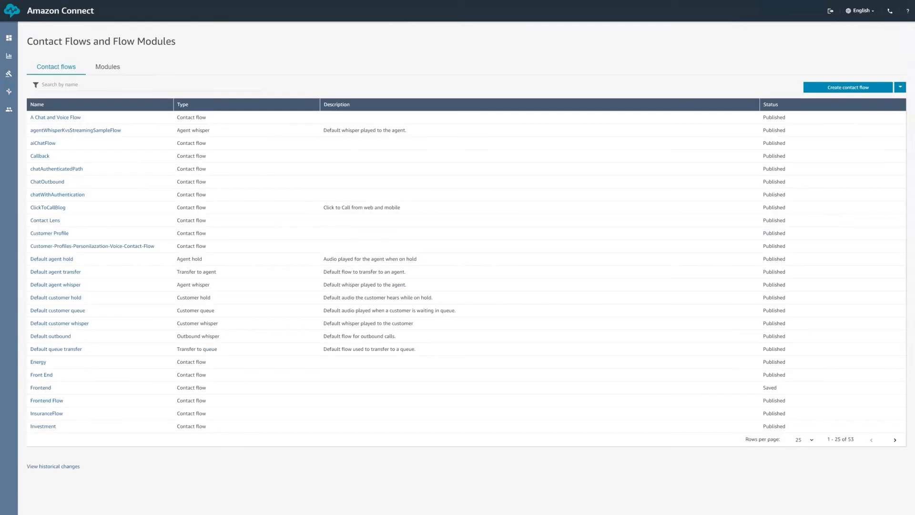
{"action": "mouse_move", "coordinate": [55, 284]}
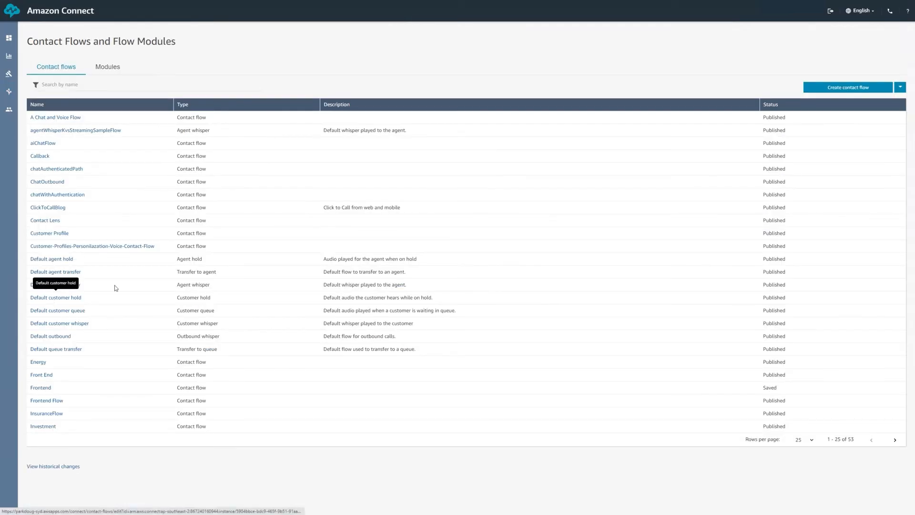
- Restart the test chat on A Chat and Voice Flow and end the previous customer chat
{"action": "left_click", "coordinate": [9, 38]}
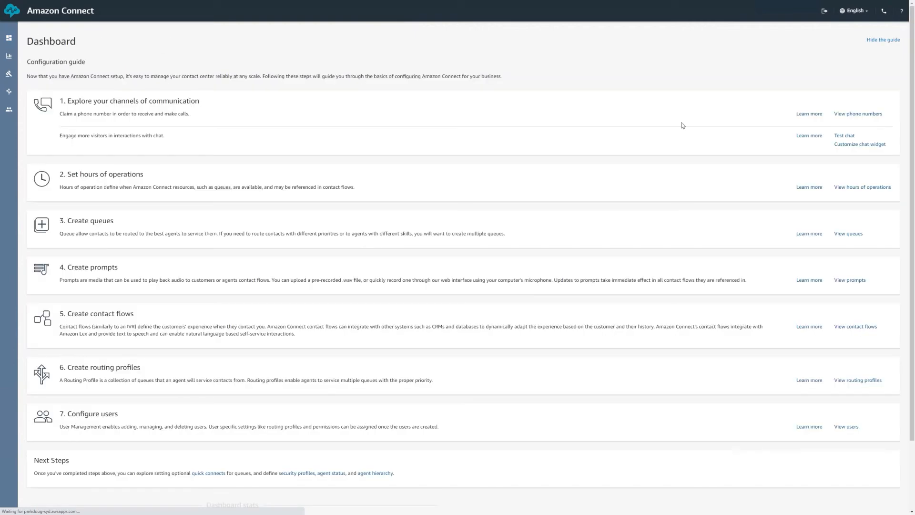
{"action": "left_click", "coordinate": [844, 135]}
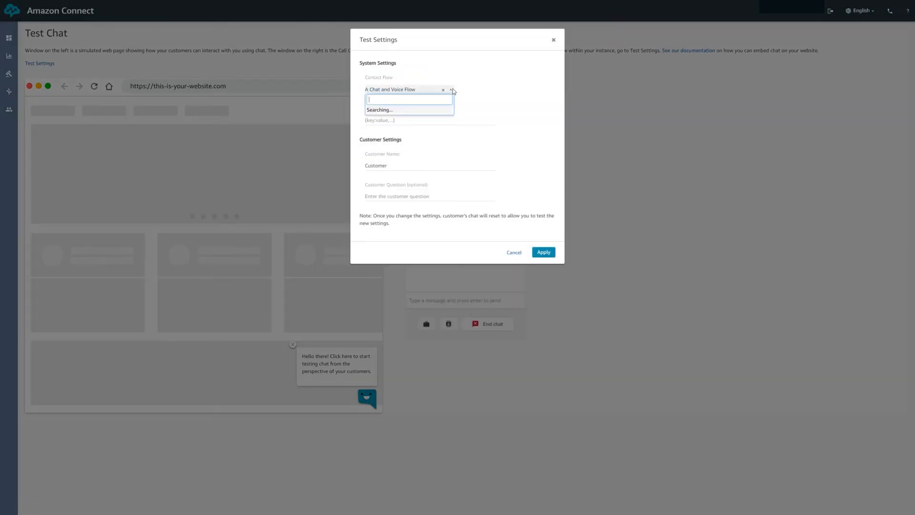
{"action": "left_click", "coordinate": [542, 252]}
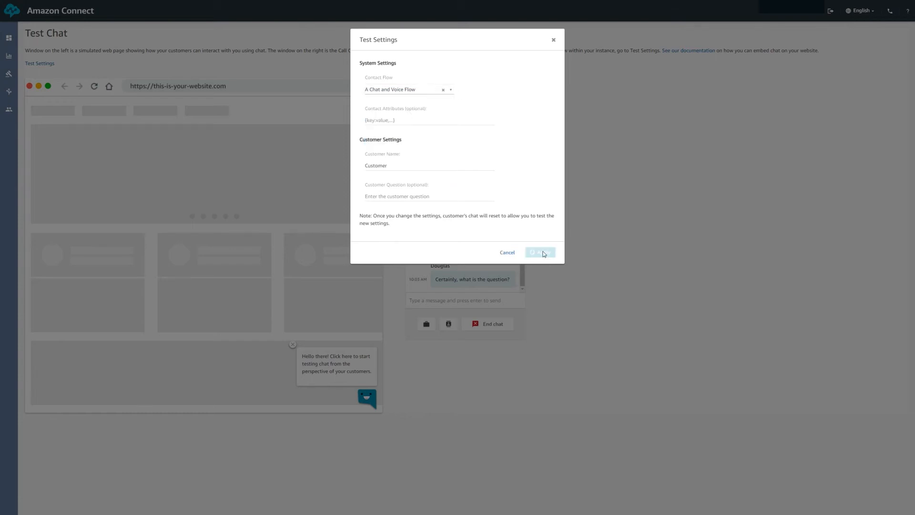
{"action": "left_click", "coordinate": [539, 252]}
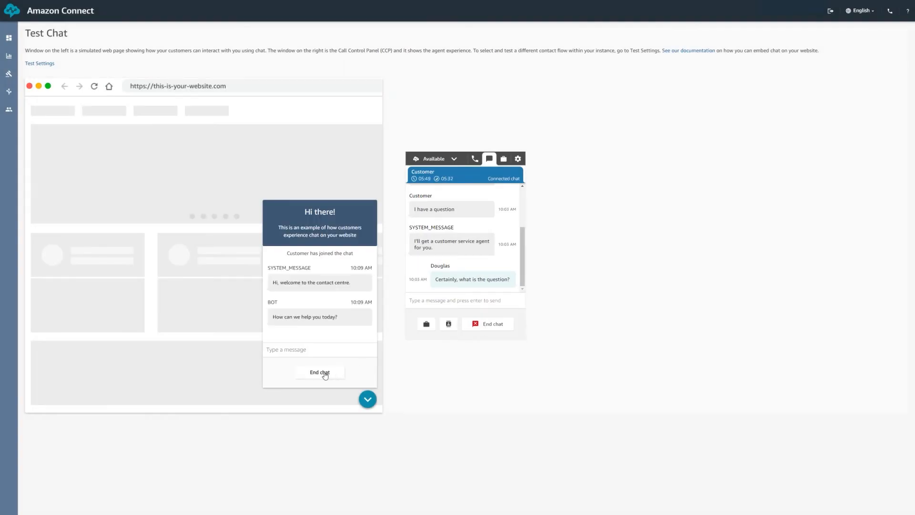
{"action": "left_click", "coordinate": [319, 372]}
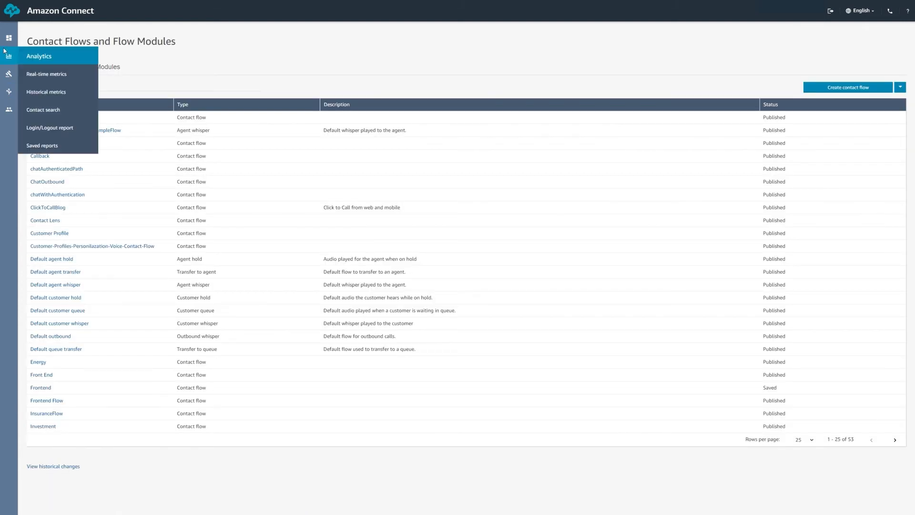
- Start a new customer test chat with the Test Settings applied
{"action": "left_click", "coordinate": [9, 38]}
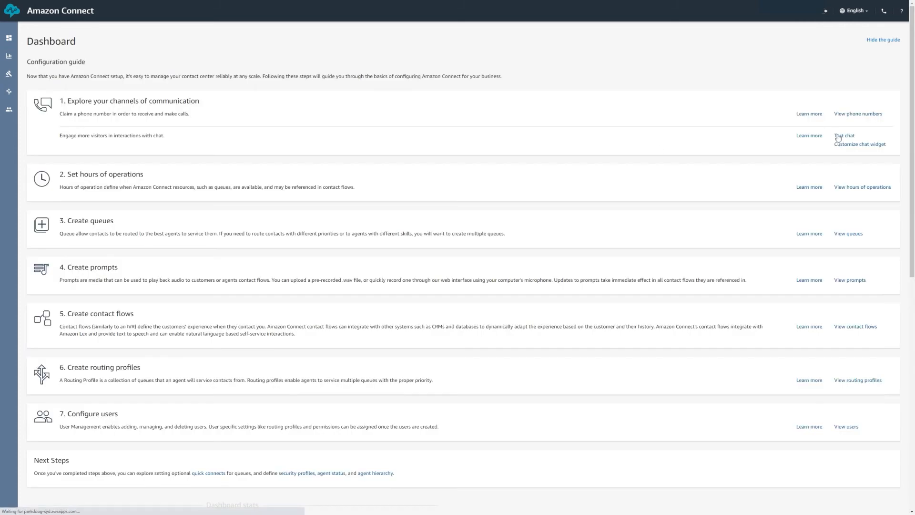
{"action": "left_click", "coordinate": [844, 135]}
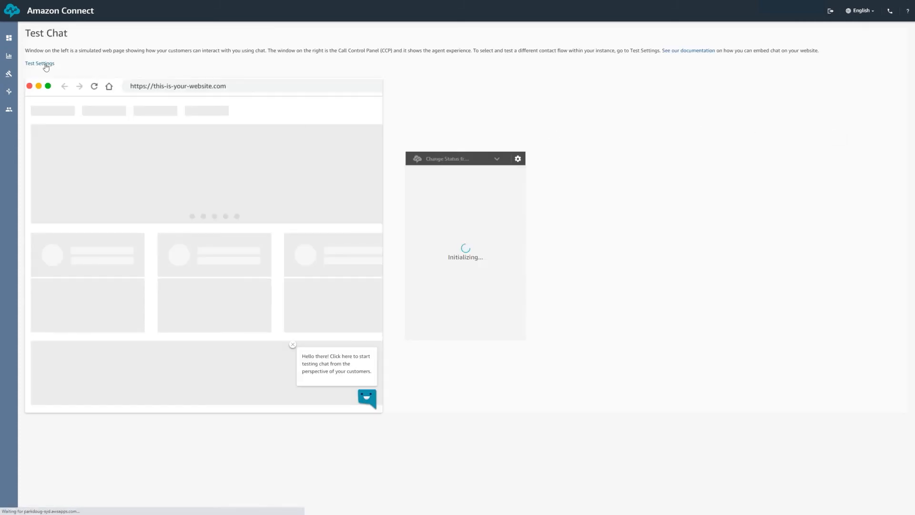
{"action": "left_click", "coordinate": [39, 63]}
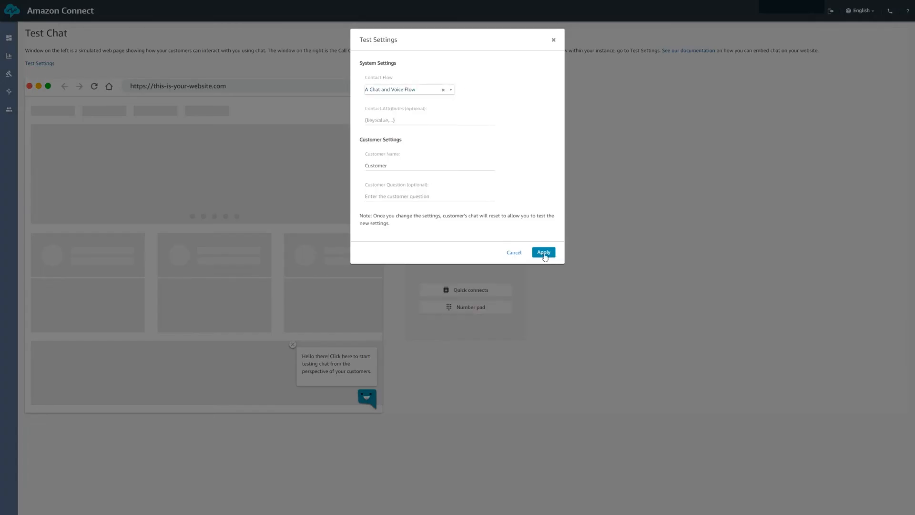
{"action": "left_click", "coordinate": [543, 253]}
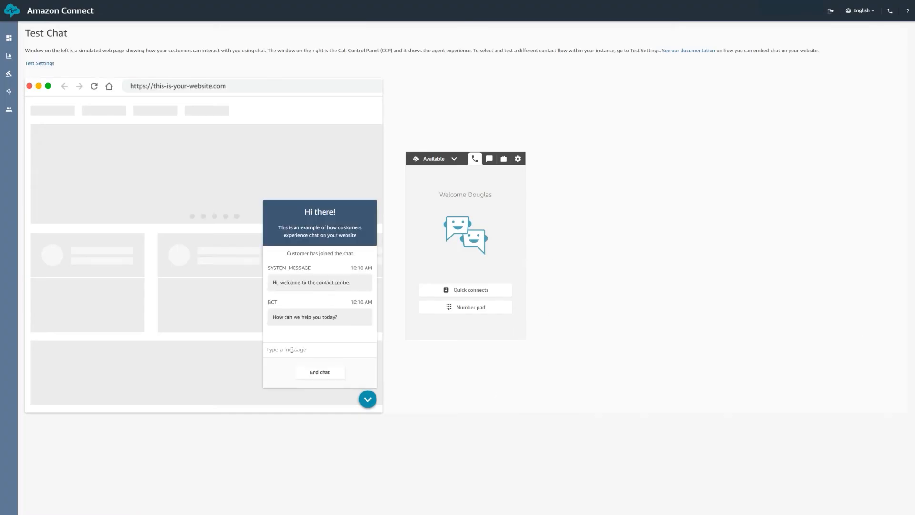
{"action": "type", "text": "H"}
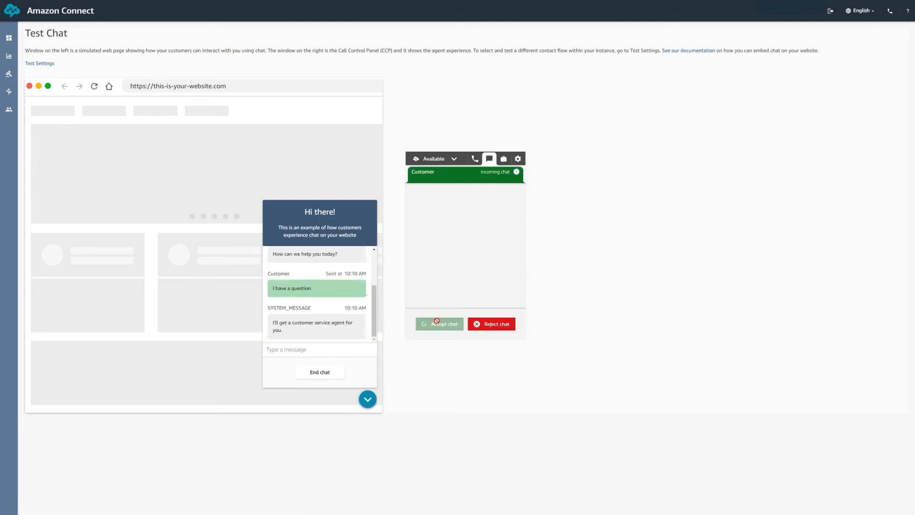
- Accept the chat, reply 'How can I help?', end it, and view A Chat and Voice Flow
{"action": "left_click", "coordinate": [439, 323]}
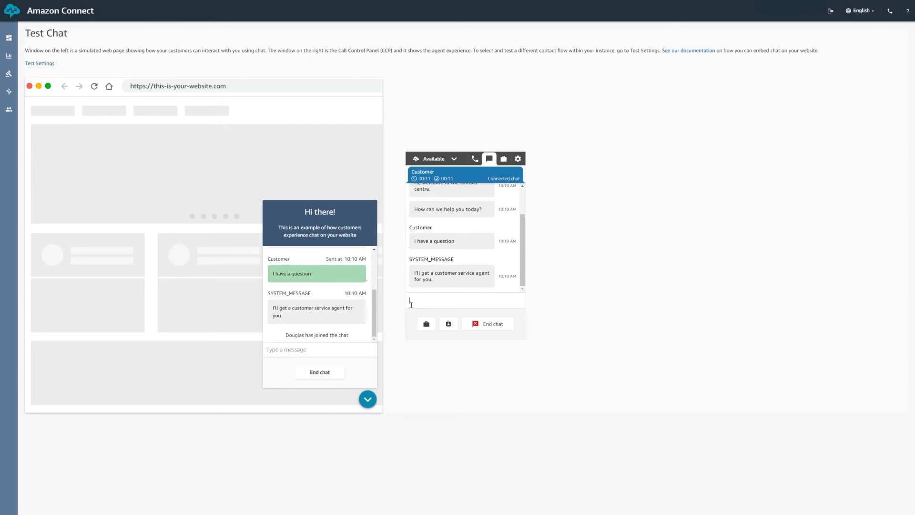
{"action": "type", "text": "How can I help?"}
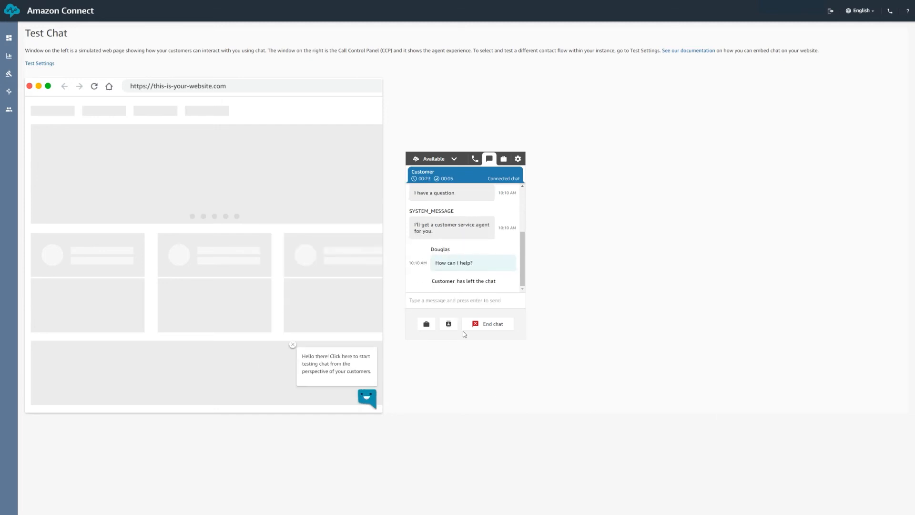
{"action": "left_click", "coordinate": [491, 325]}
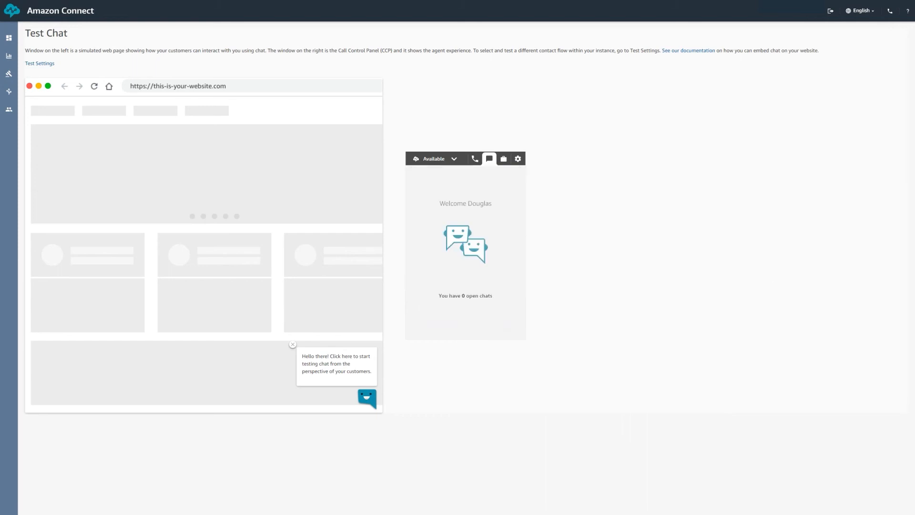
{"action": "left_click", "coordinate": [44, 6]}
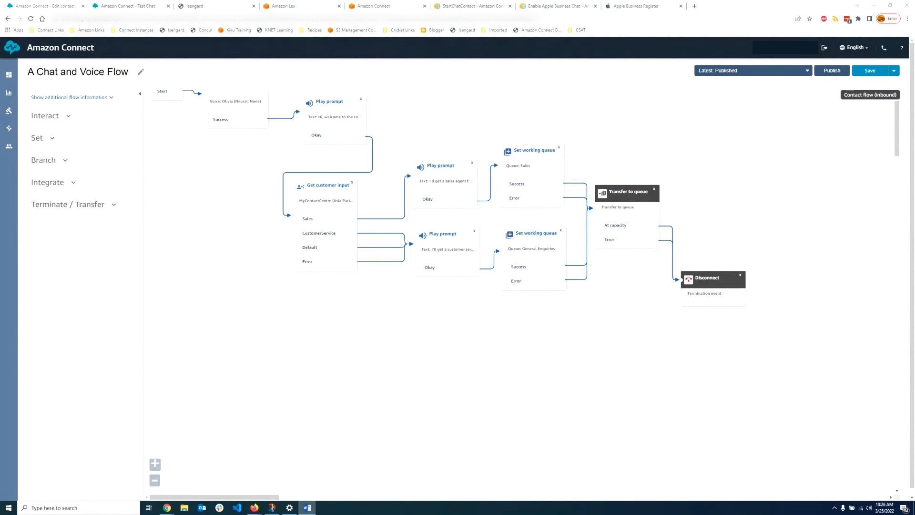
- Open the StartChatContact API reference tab and scroll to its request body parameters
{"action": "left_click", "coordinate": [471, 5]}
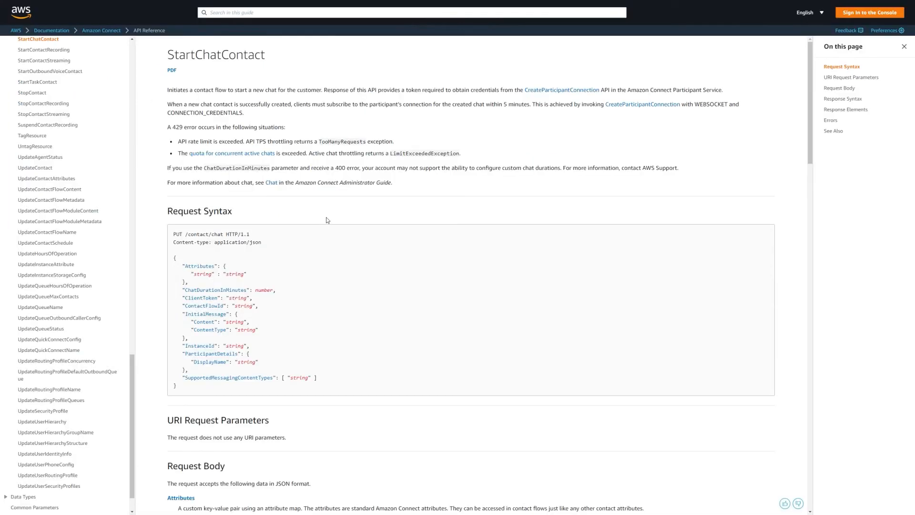
{"action": "mouse_move", "coordinate": [452, 195]}
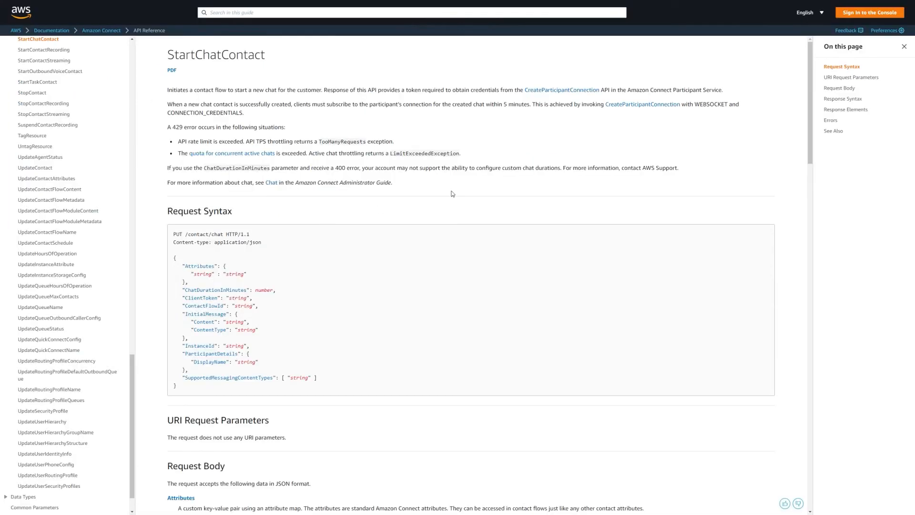
{"action": "mouse_move", "coordinate": [508, 187]}
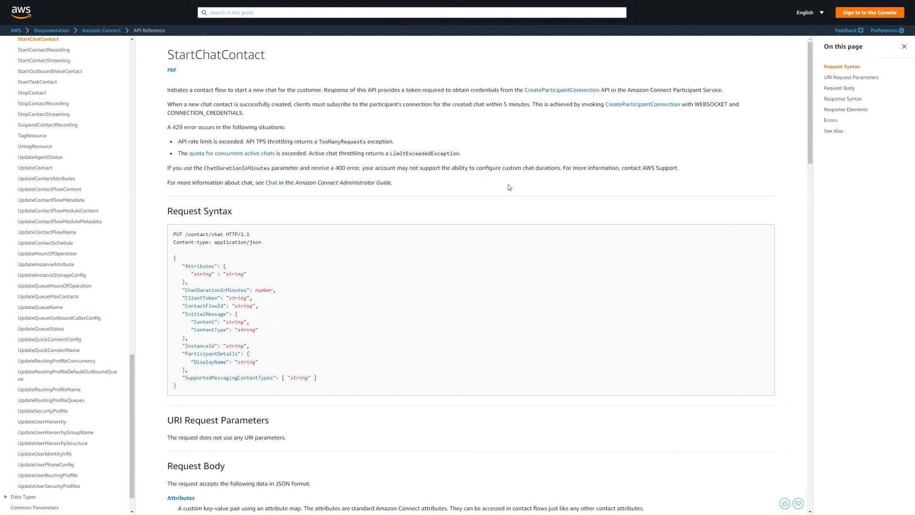
{"action": "mouse_move", "coordinate": [503, 186]}
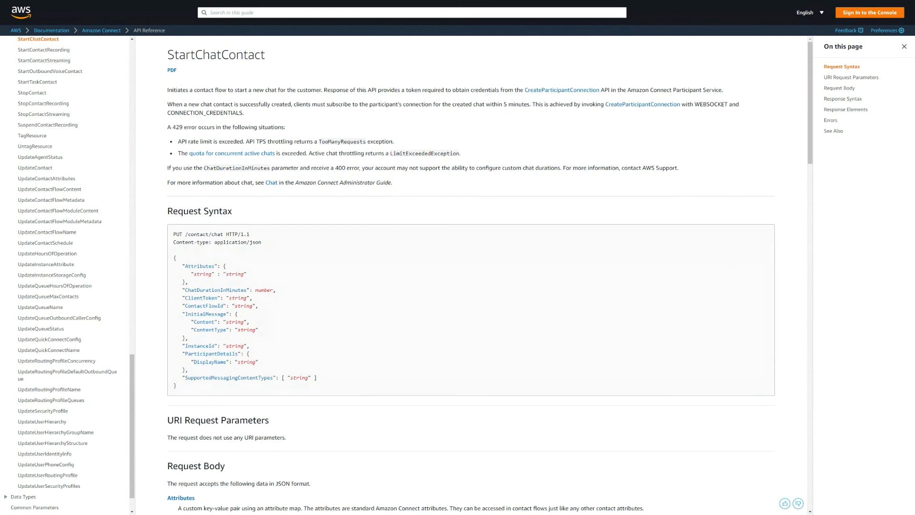
{"action": "mouse_move", "coordinate": [588, 182]}
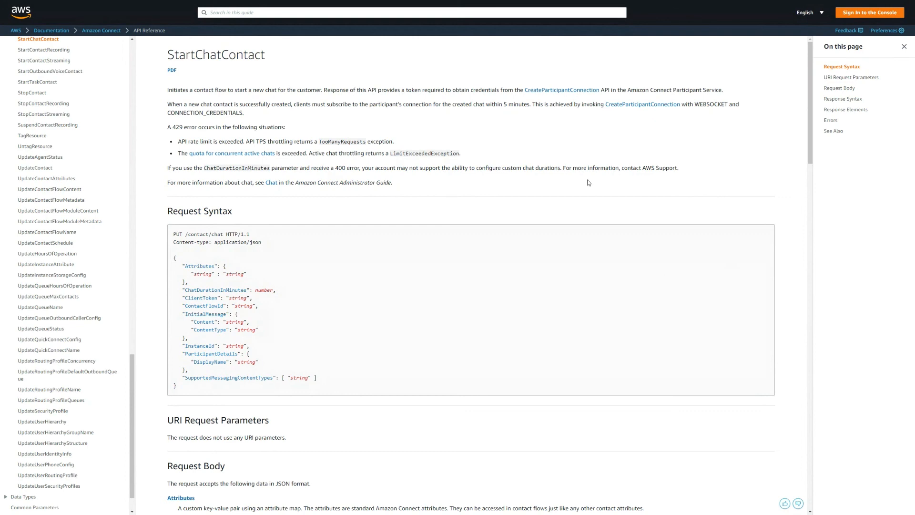
{"action": "scroll", "scroll_direction": "down", "scroll_amount": 3}
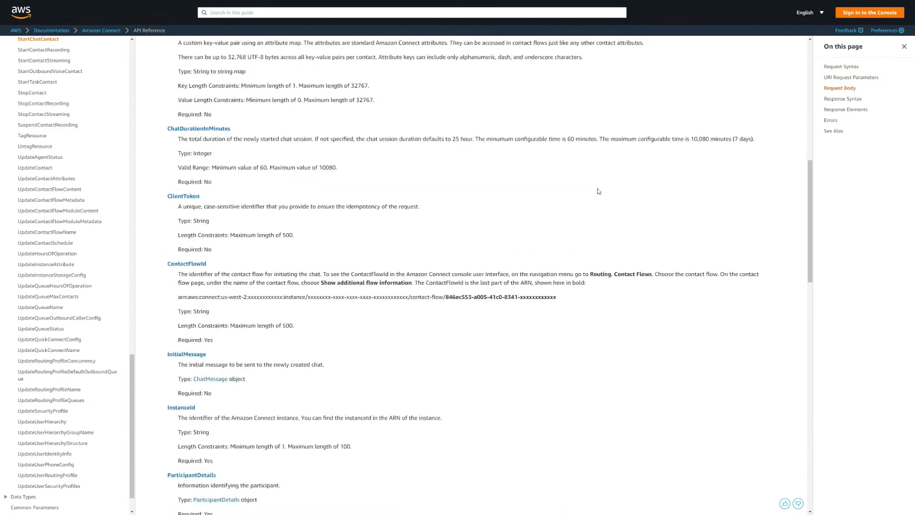